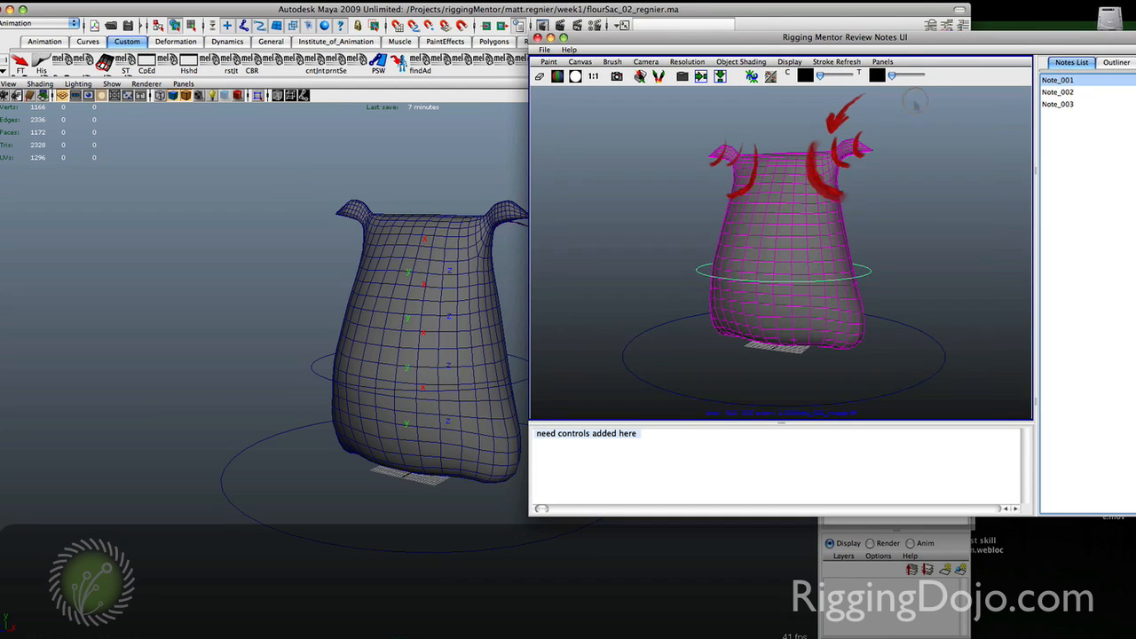
mouse_move(762, 168)
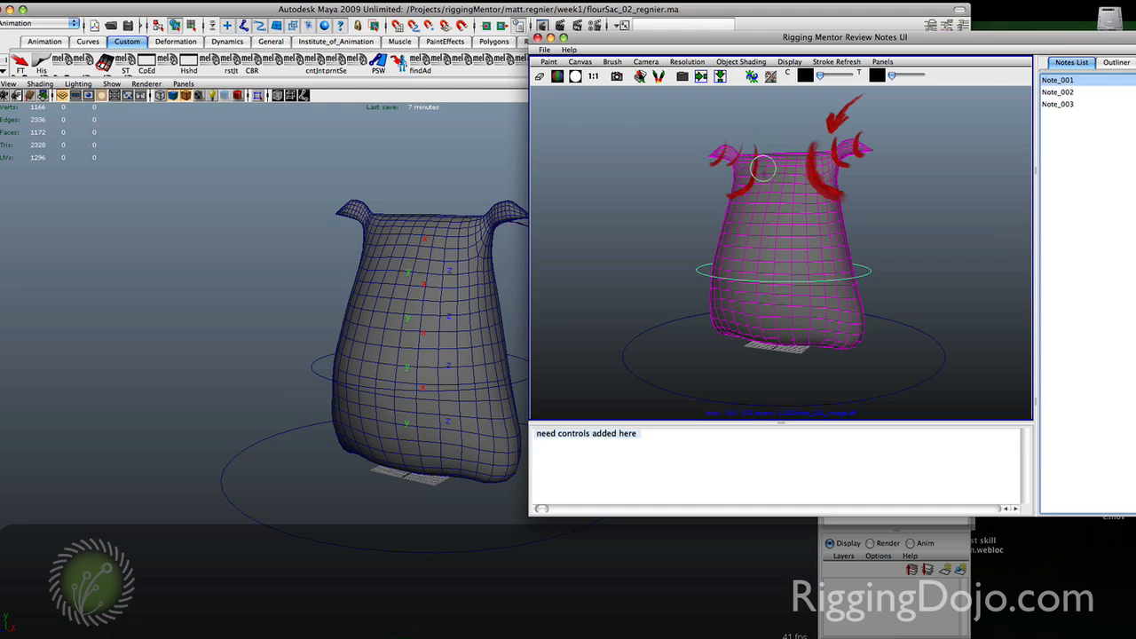
mouse_move(698, 411)
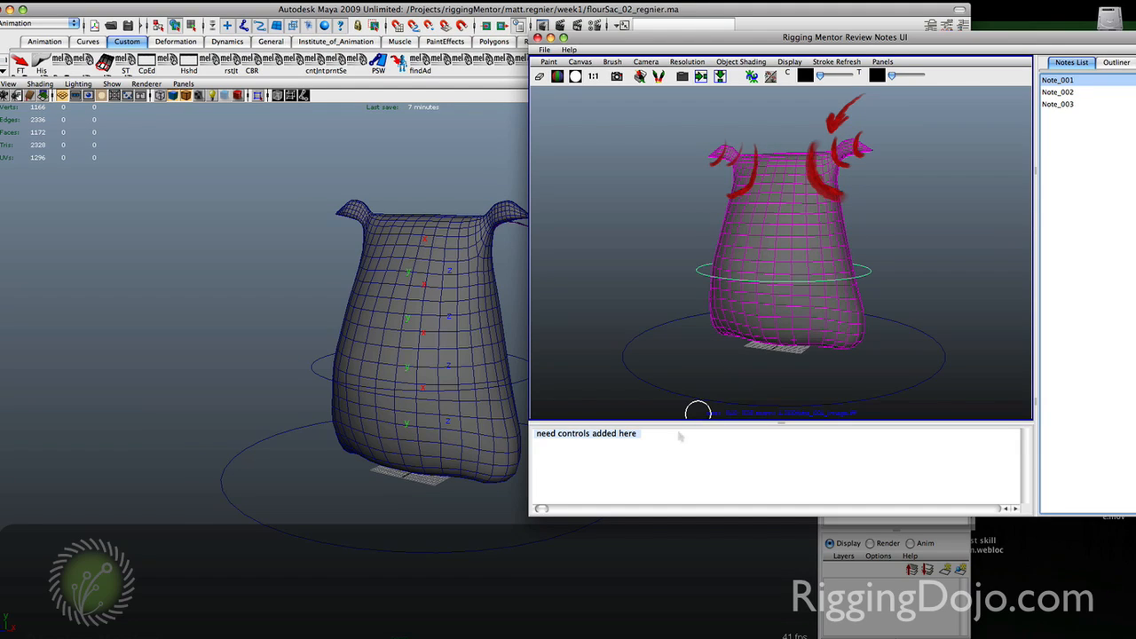
mouse_move(815, 251)
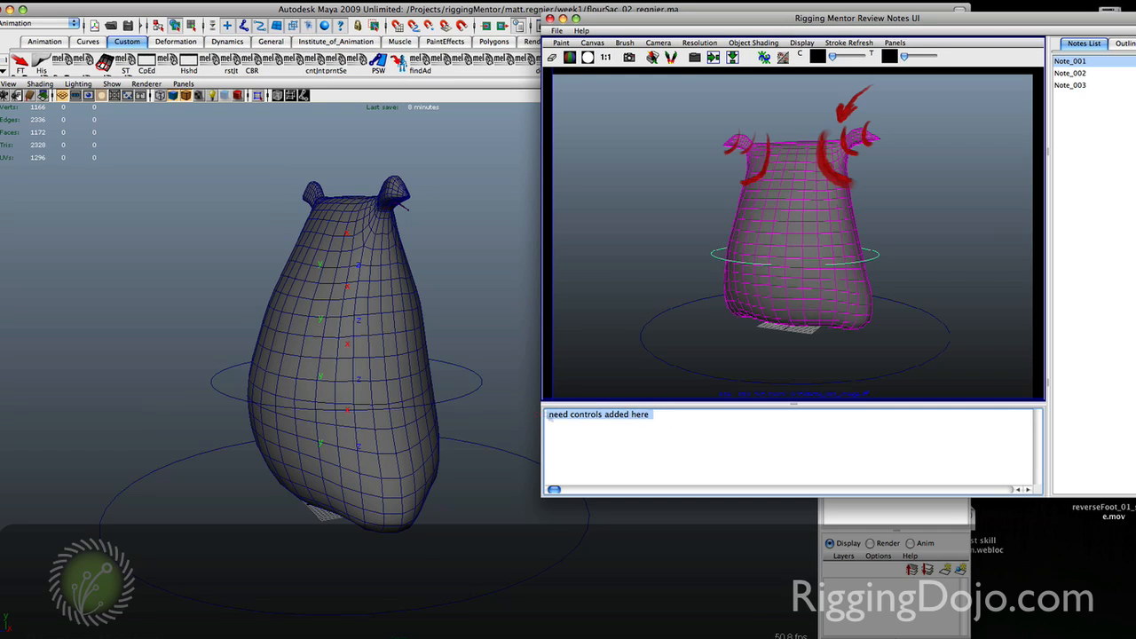
Open Note_001, view the scene hierarchy in the Outliner, then return to the Notes List.
left_click(655, 428)
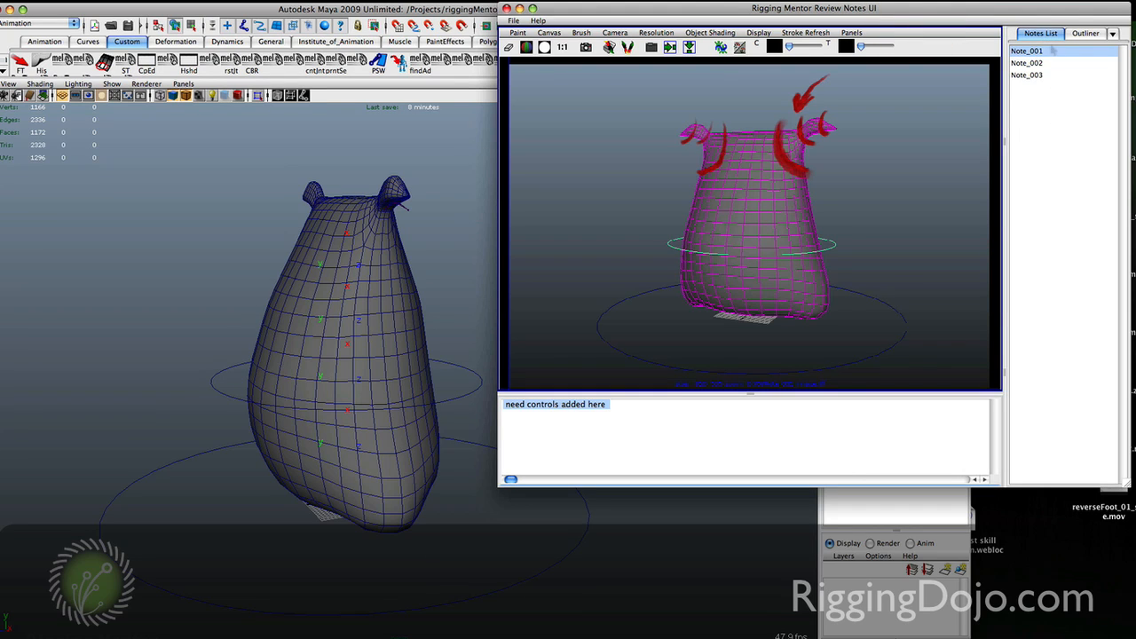
left_click(1084, 33)
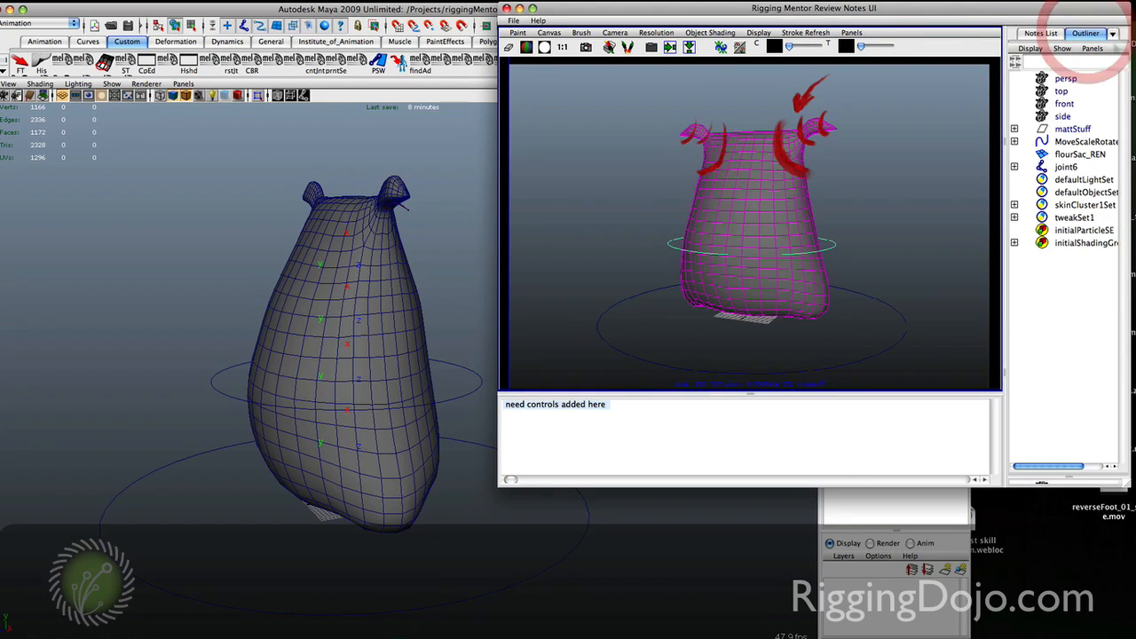
left_click(1083, 33)
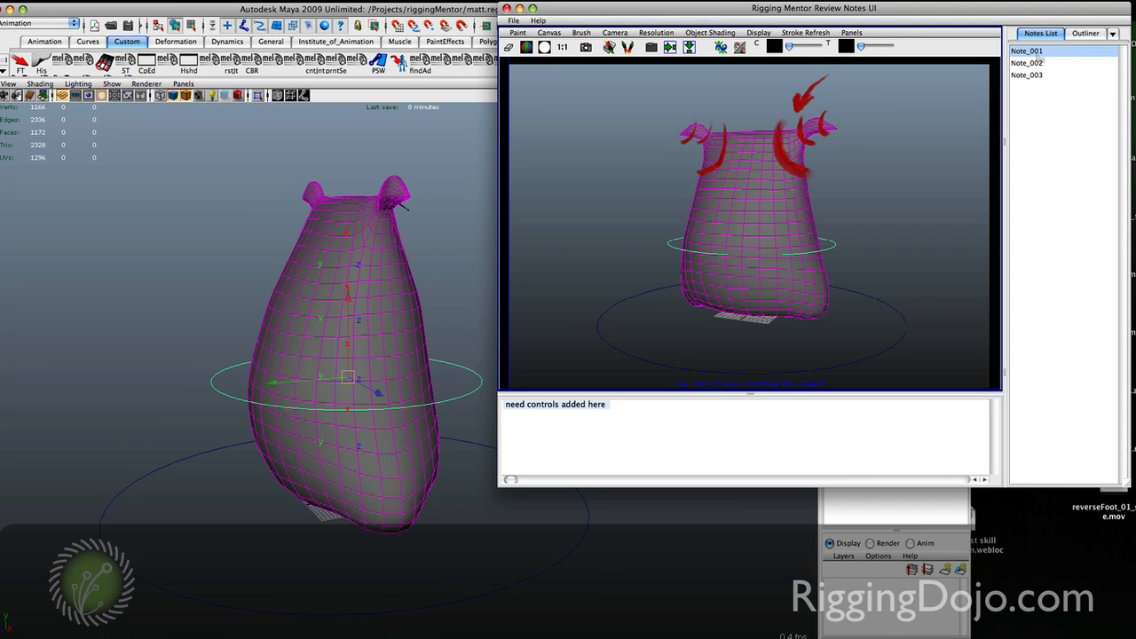
Compare Note_003's stomach-control annotation with Note_002's, ending on Note_002's 'keep the volume' note.
left_click(1027, 75)
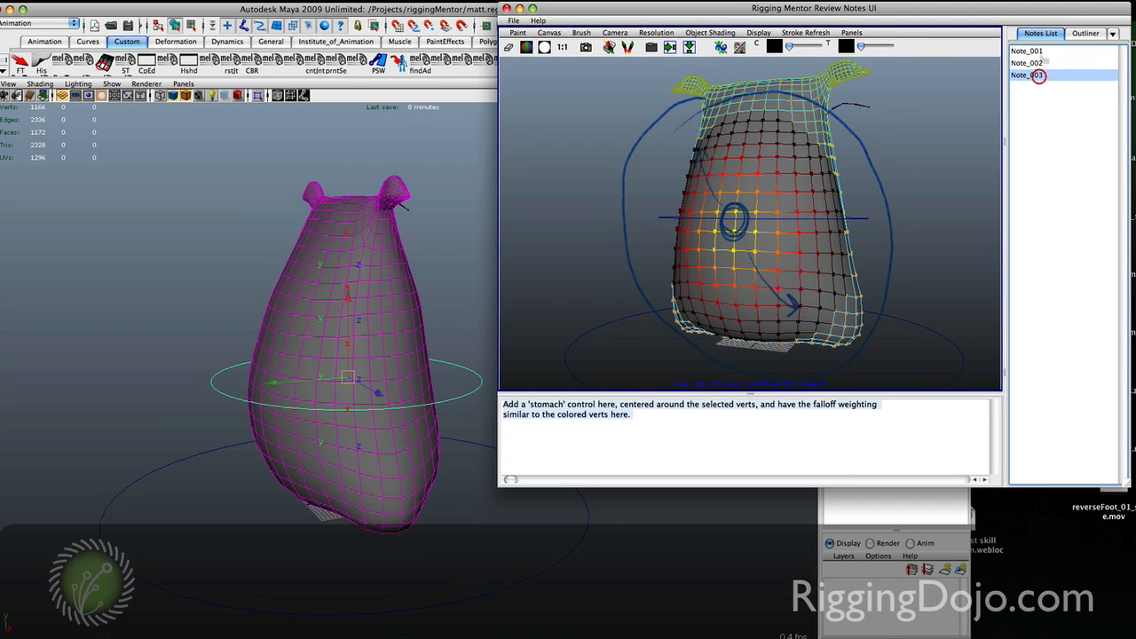
left_click(1027, 62)
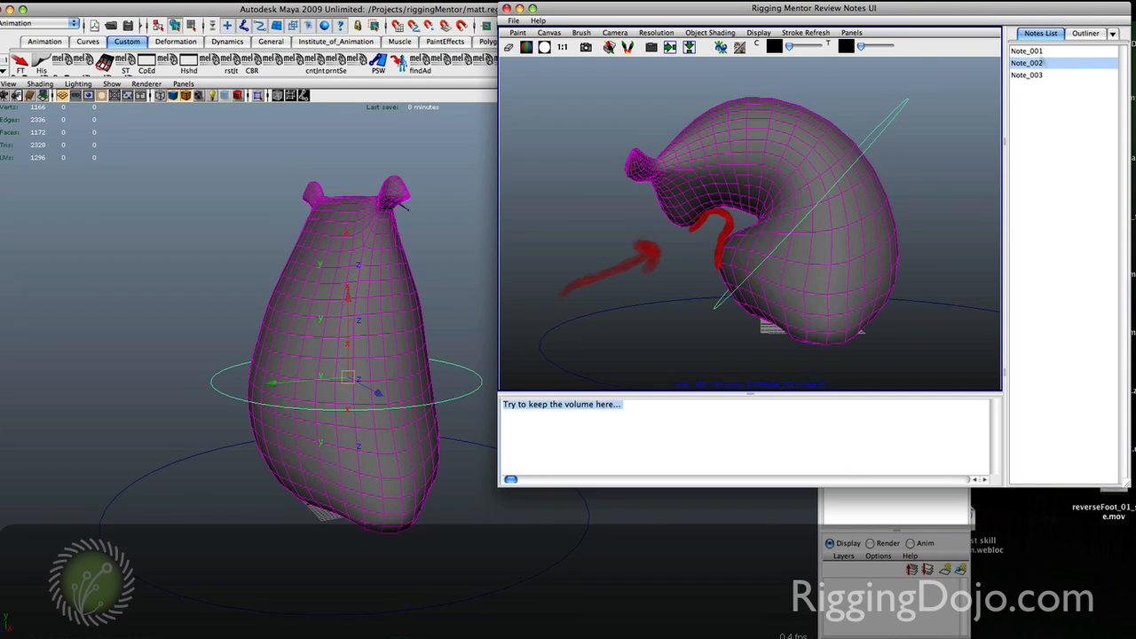
left_click(1027, 74)
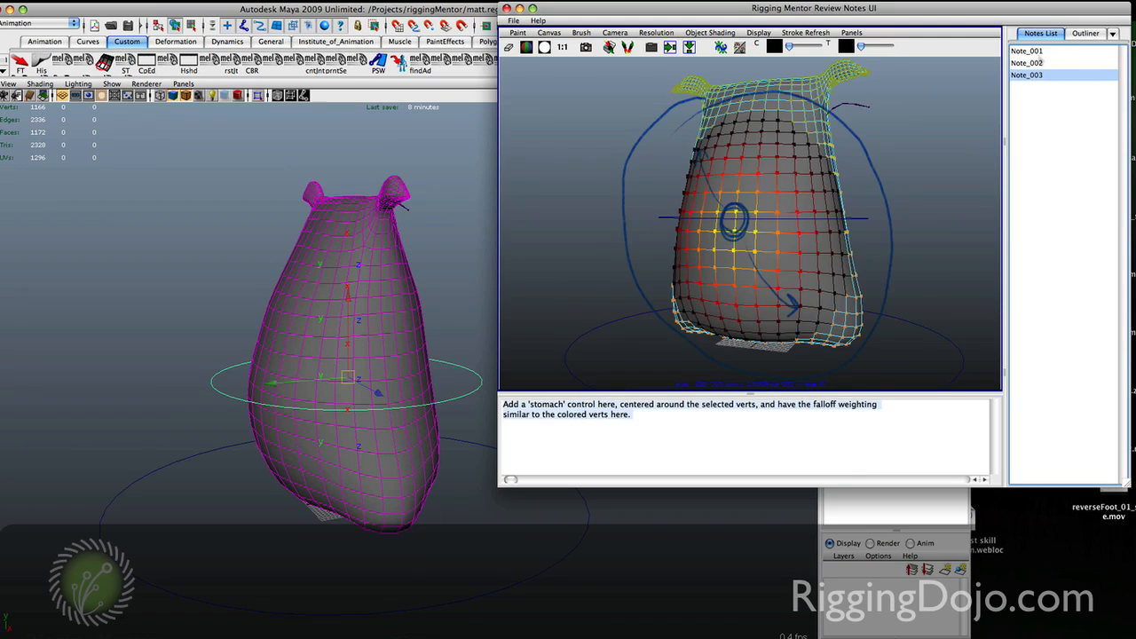
left_click(1027, 63)
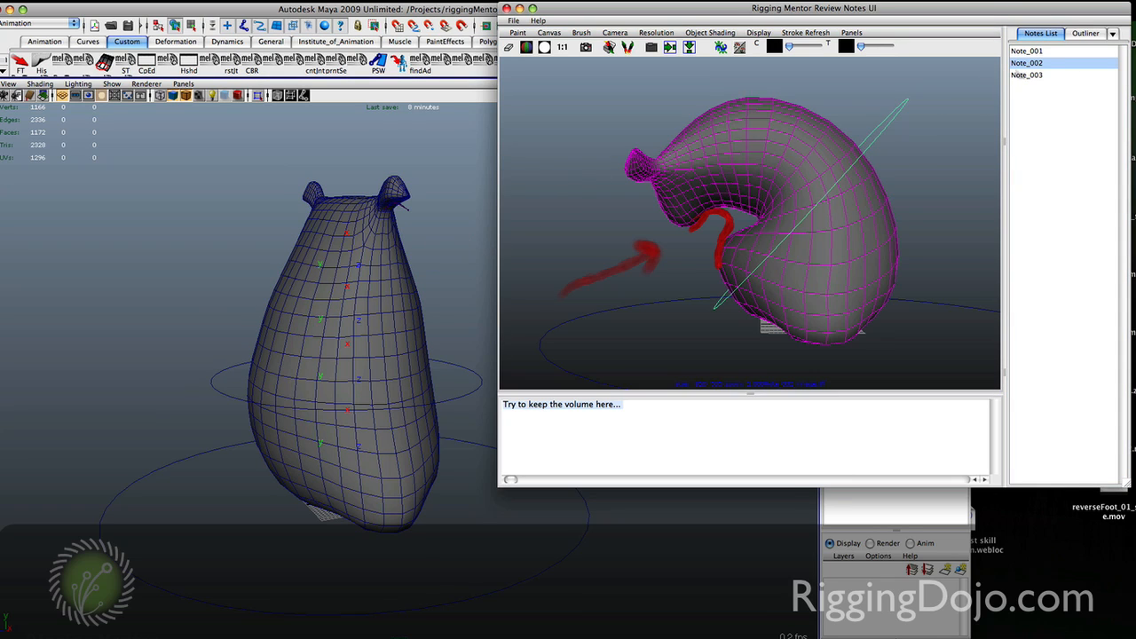
Load Note_002's saved selection onto the flour sack rig.
right_click(1027, 63)
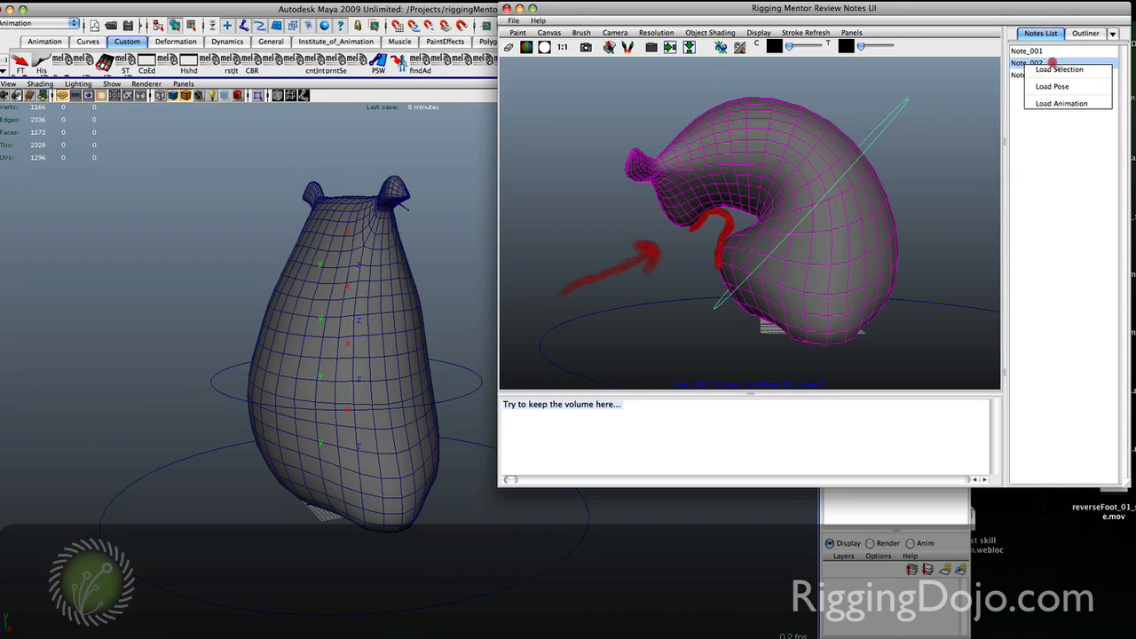
mouse_move(1060, 69)
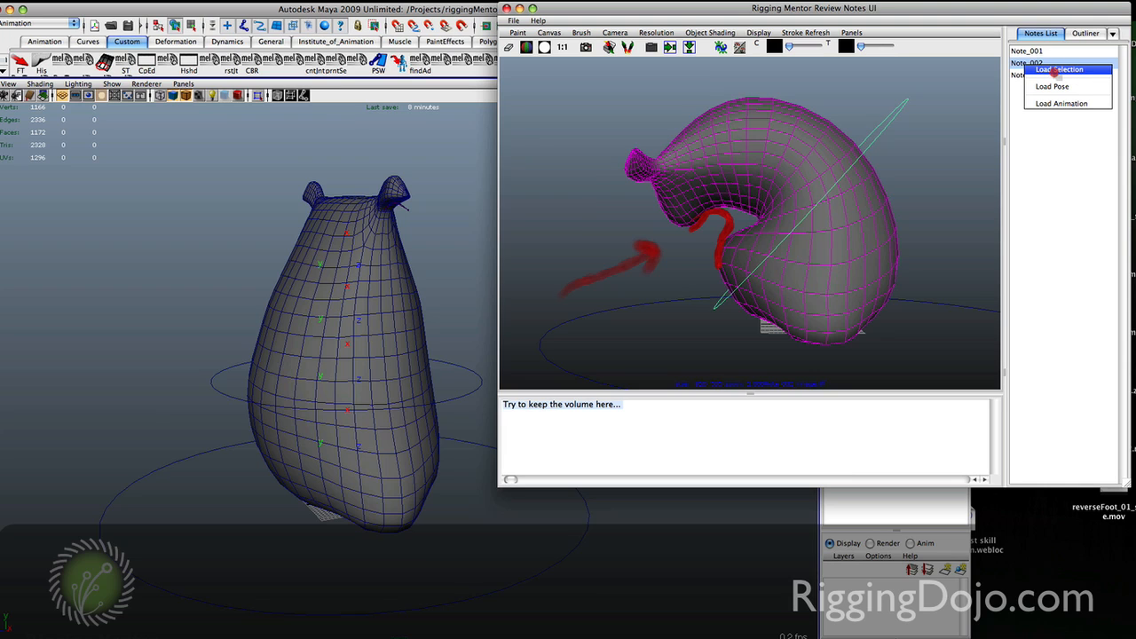
left_click(1061, 69)
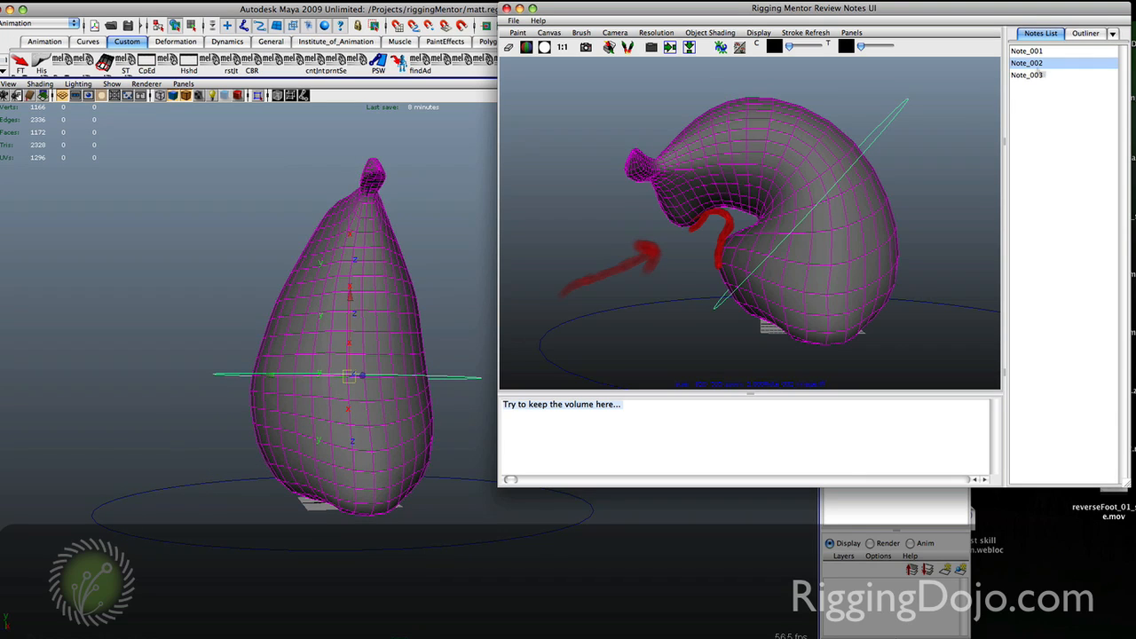
Load Note_002's saved pose onto the flour sack rig.
right_click(1027, 63)
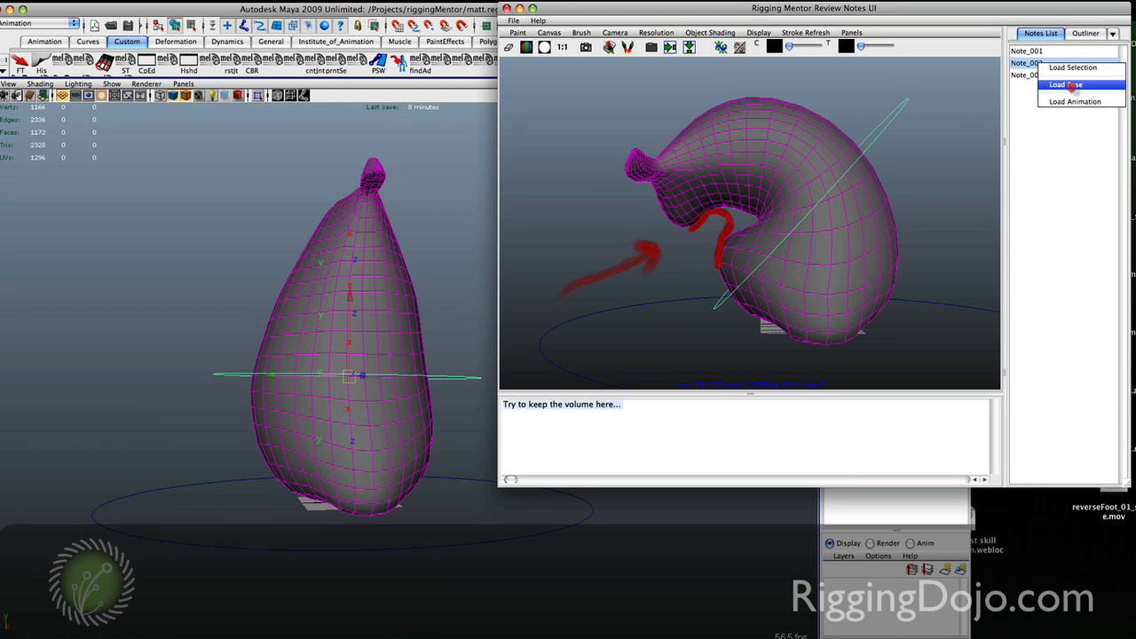
left_click(1065, 84)
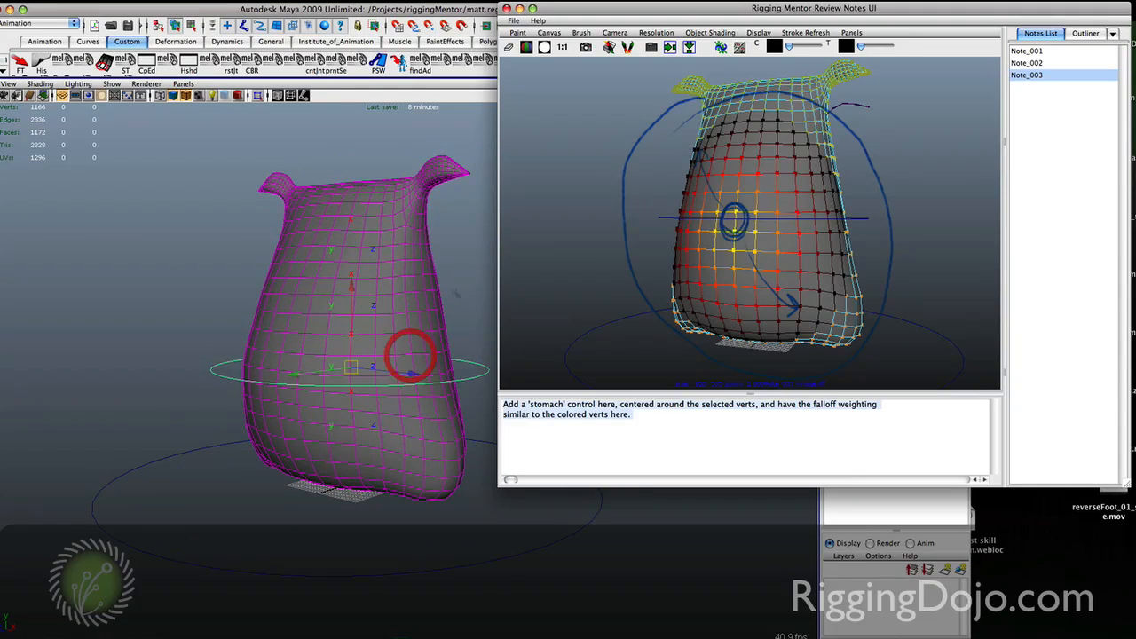
Load Note_003's stored stomach vertex selection with its coloured falloff onto the sack.
right_click(1026, 75)
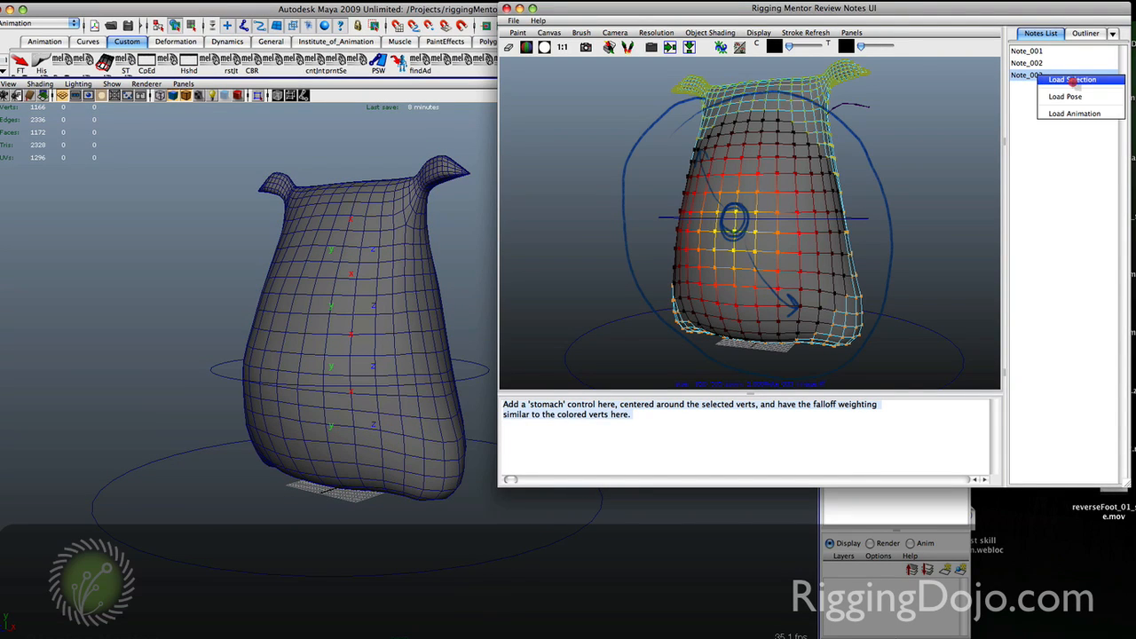
left_click(1074, 79)
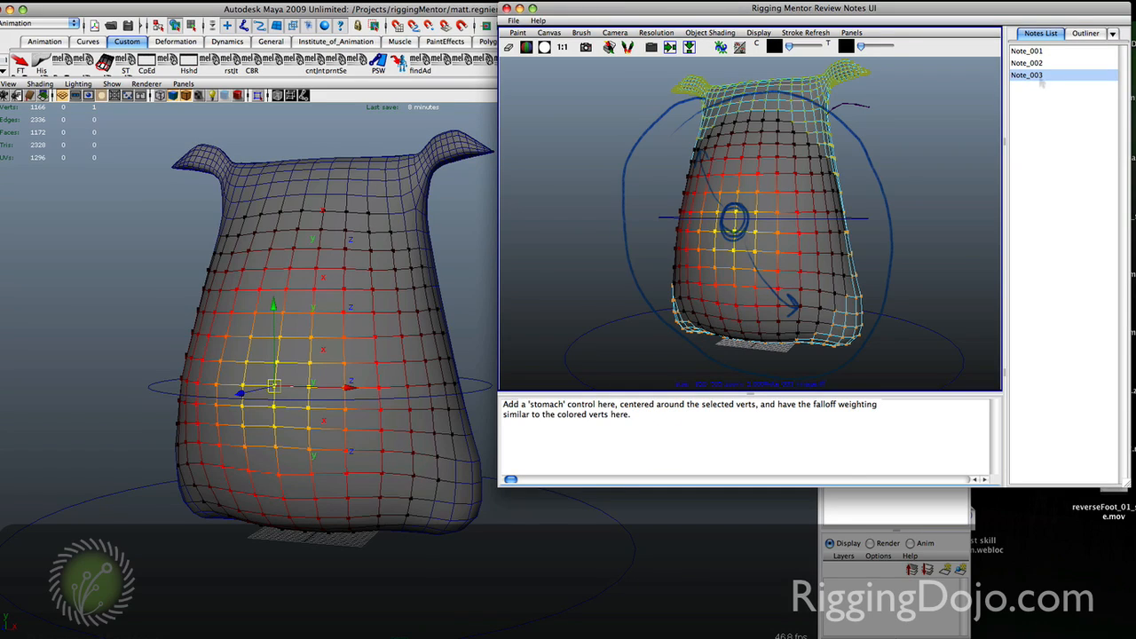
Show Note_003's Load Selection / Load Pose / Load Animation context menu.
right_click(1027, 74)
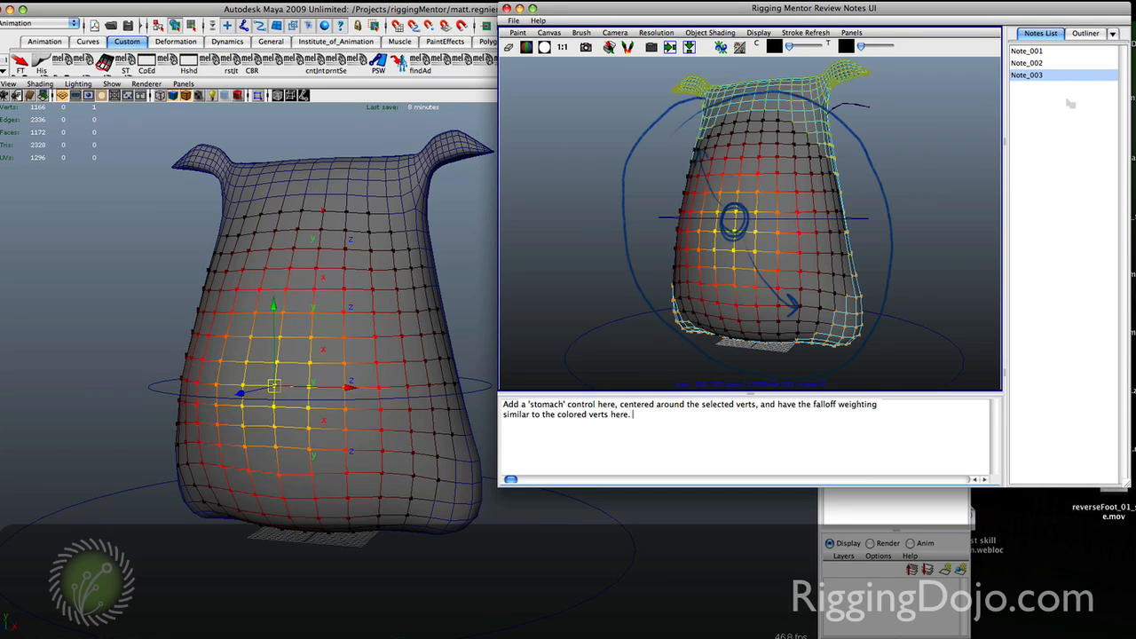
right_click(1027, 75)
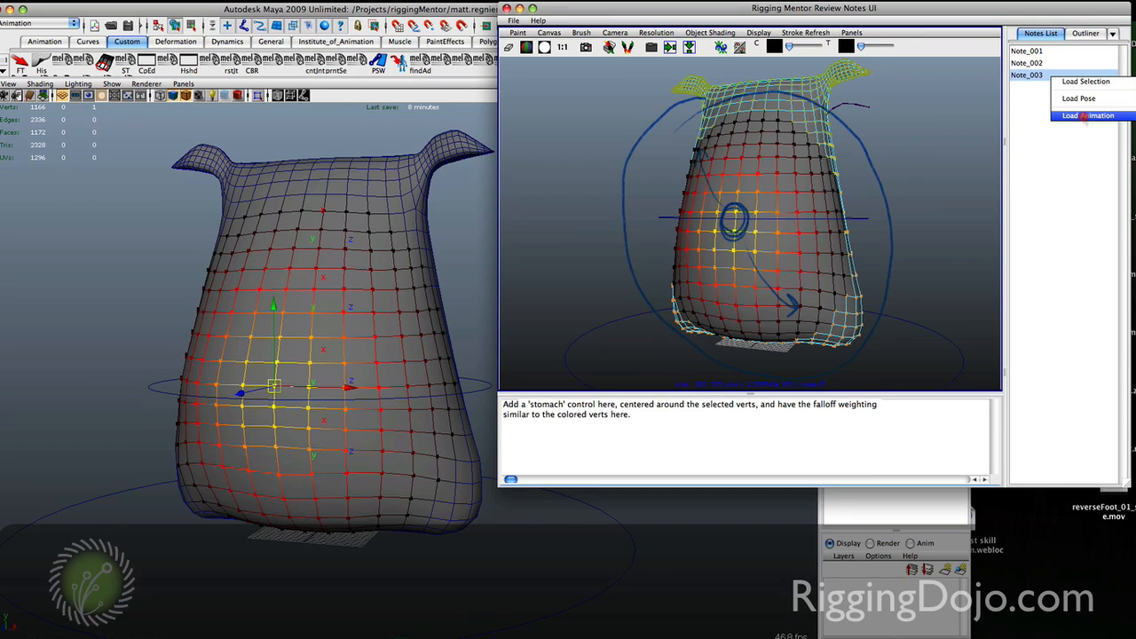